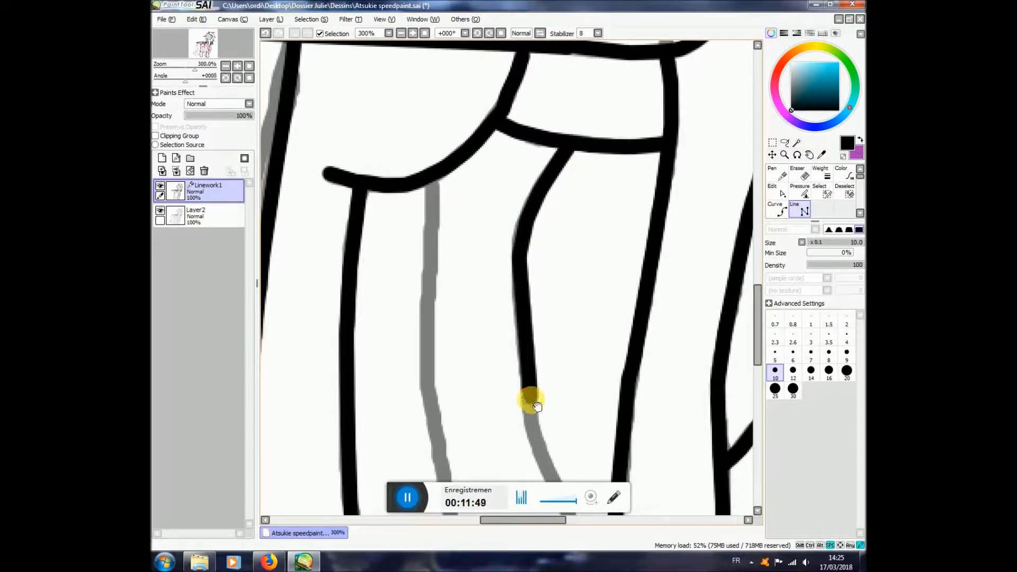
Bucket-fill the coat pink-grey and the background red, adding white leg highlights.
{"action": "scroll", "scroll_direction": "down", "scroll_amount": 3}
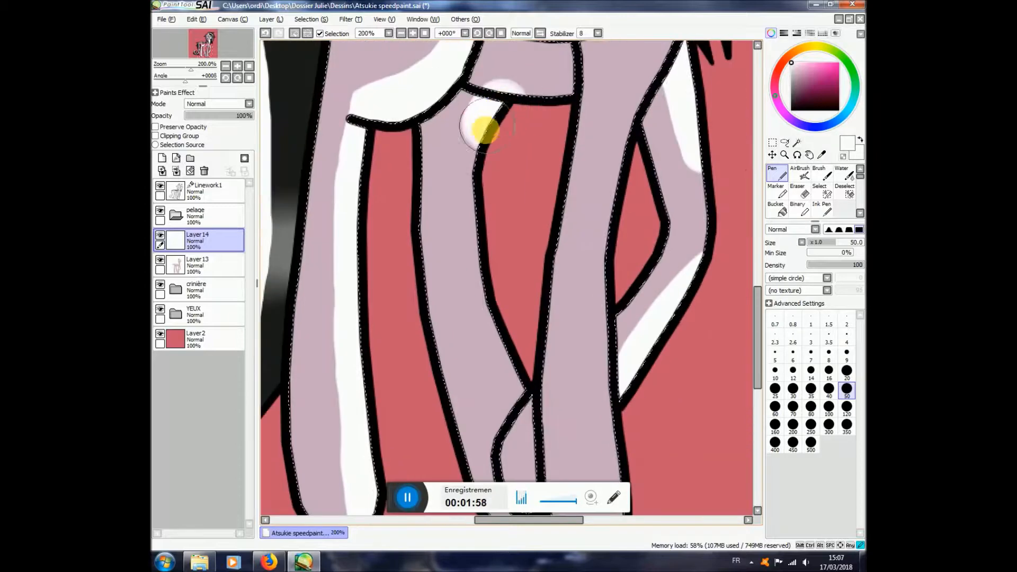
Shade the wings and mane with the Pen and apply a Hue and Saturation adjustment.
{"action": "left_click", "coordinate": [796, 189]}
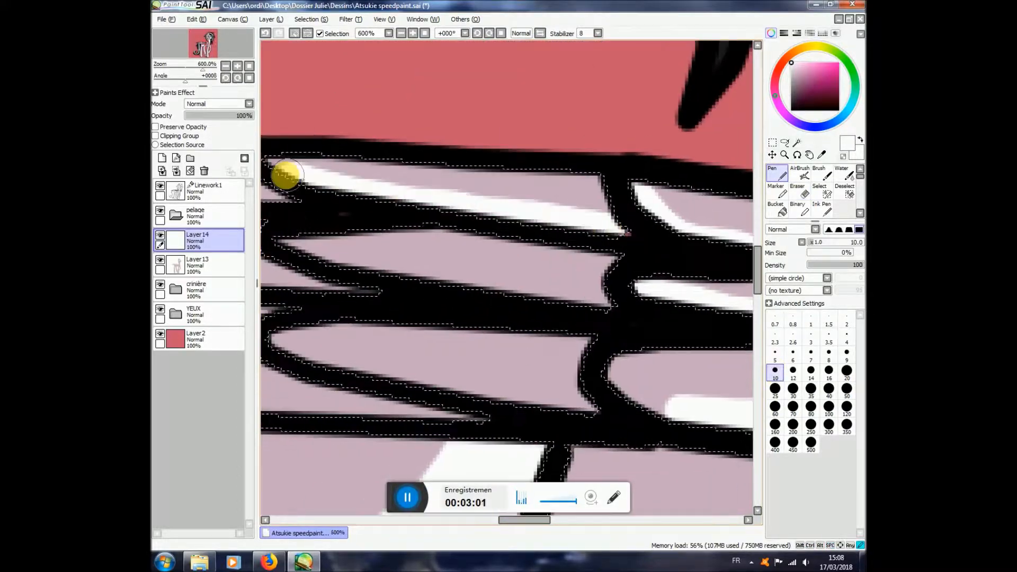
{"action": "left_click", "coordinate": [828, 370]}
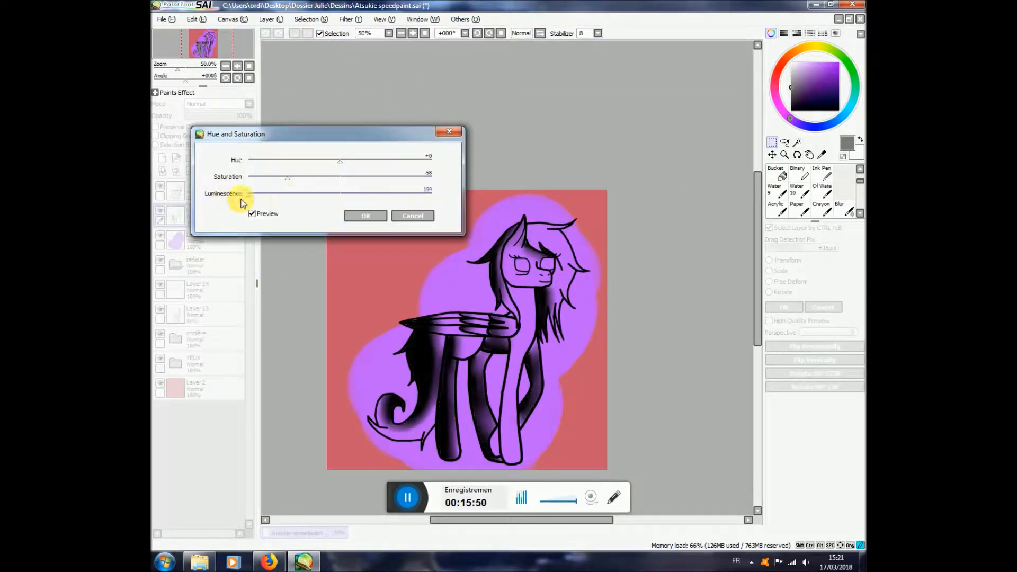
{"action": "left_click", "coordinate": [364, 216]}
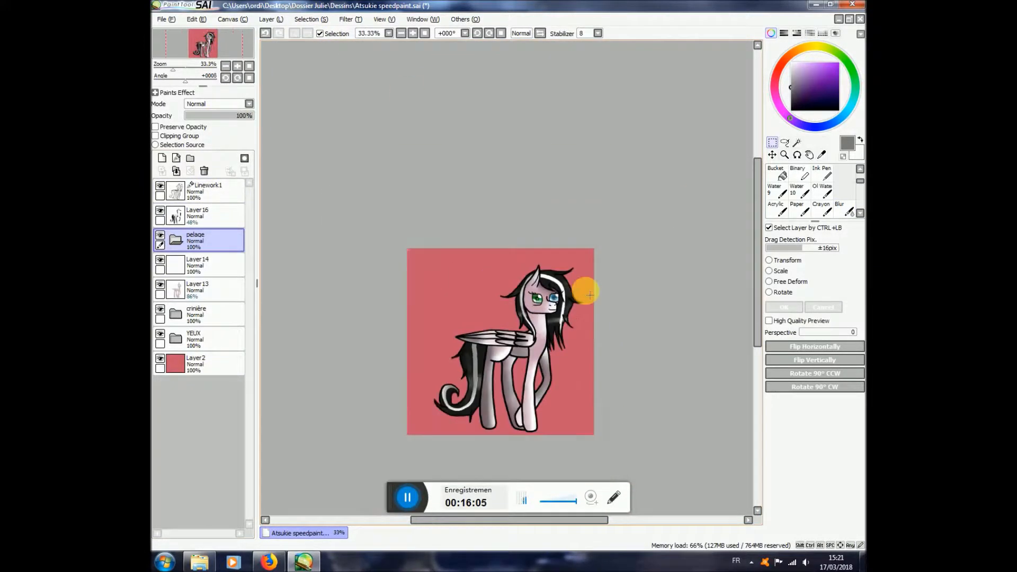